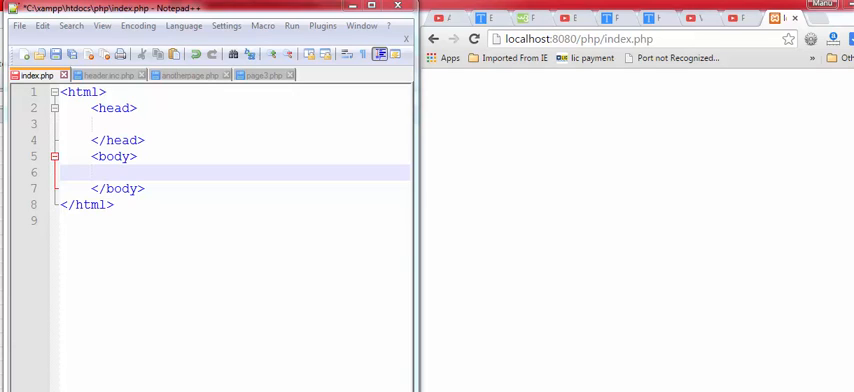
Begin a tag with '<' on the blank line inside <body> of index.php.
left_click(230, 170)
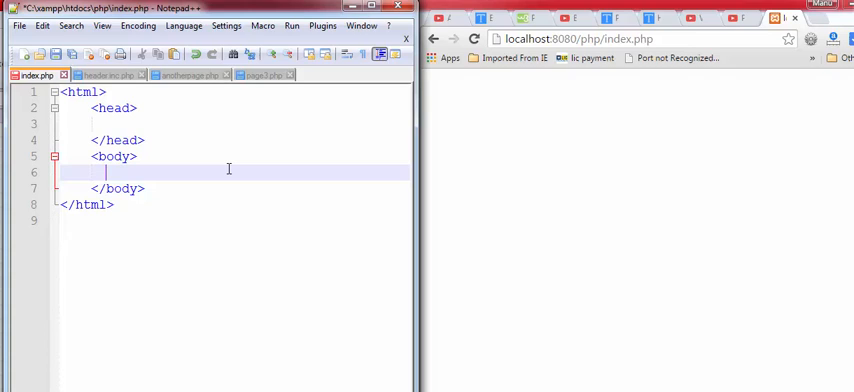
type(";")
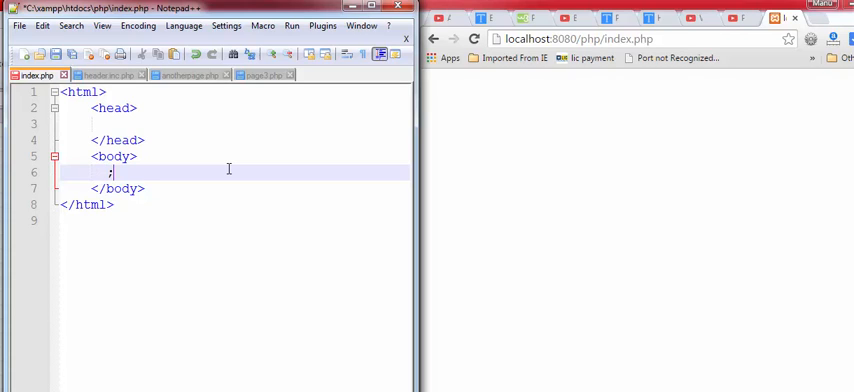
type("?")
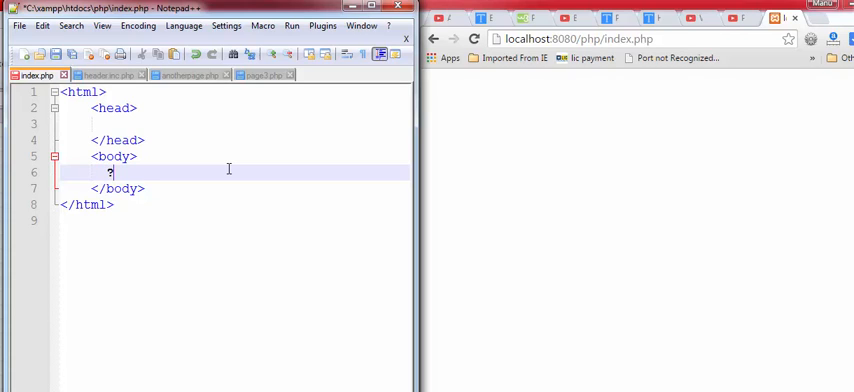
type("<")
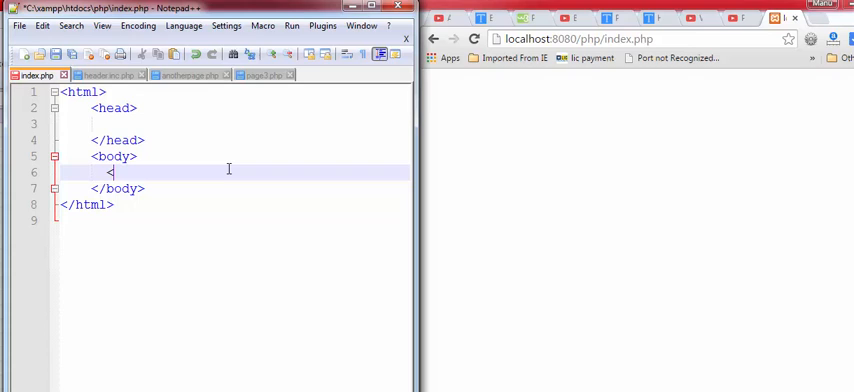
Write a <?php block assigning "This is a string" to $a.
type("?")
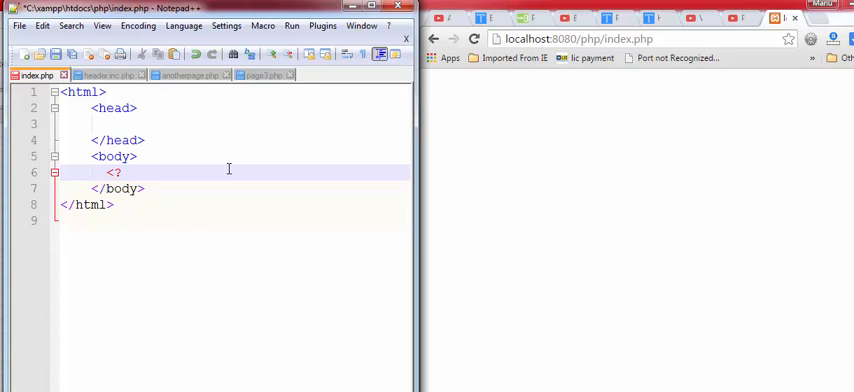
type("php_egg_logo_guid")
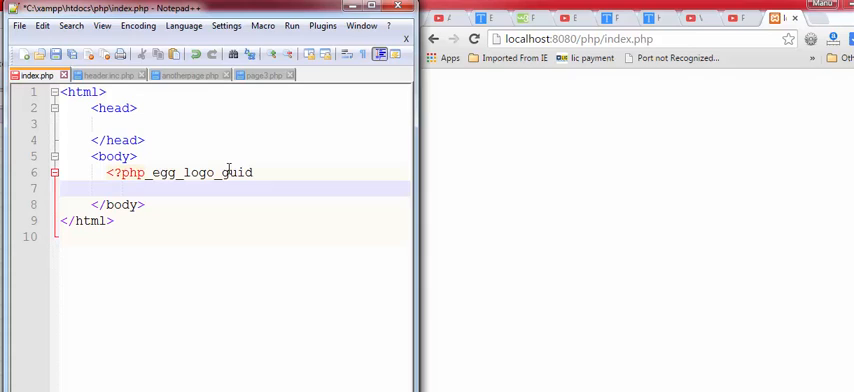
key("Backspace")
type("?>")
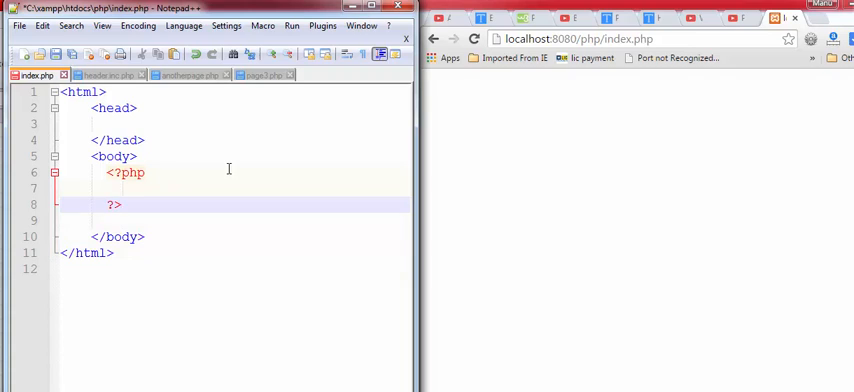
type("$a =\"\"")
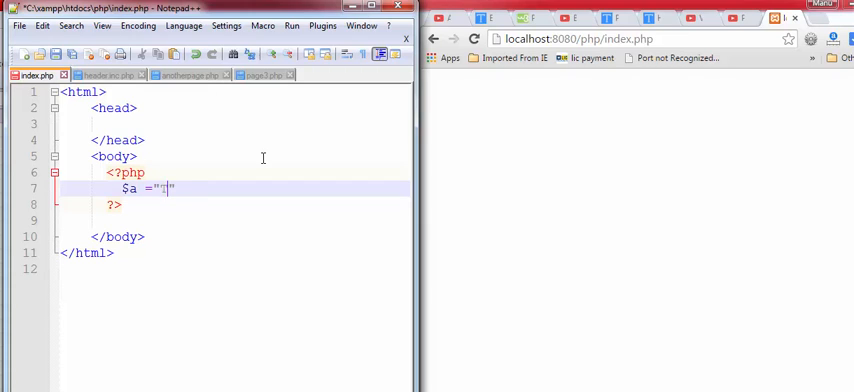
type("This is a string")
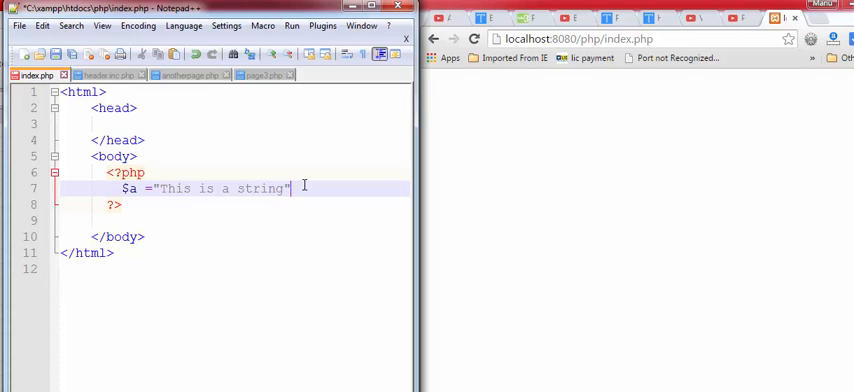
type(";")
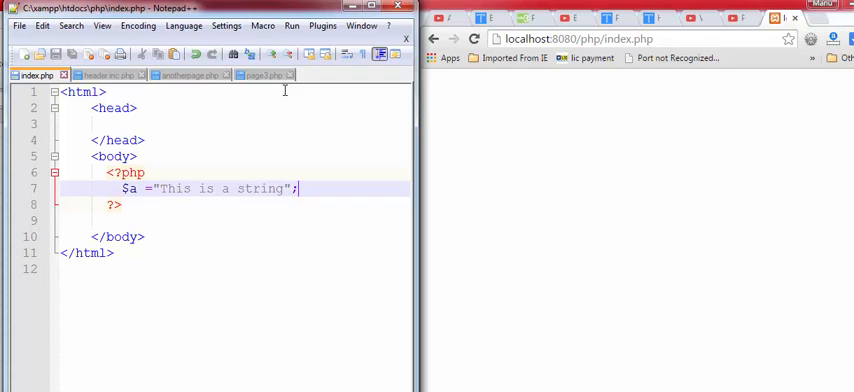
Add echo $a; to the PHP block after the assignment.
left_click(474, 40)
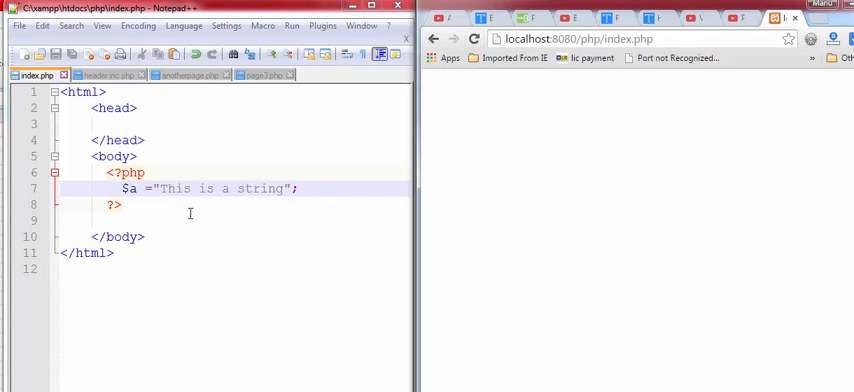
left_click(190, 222)
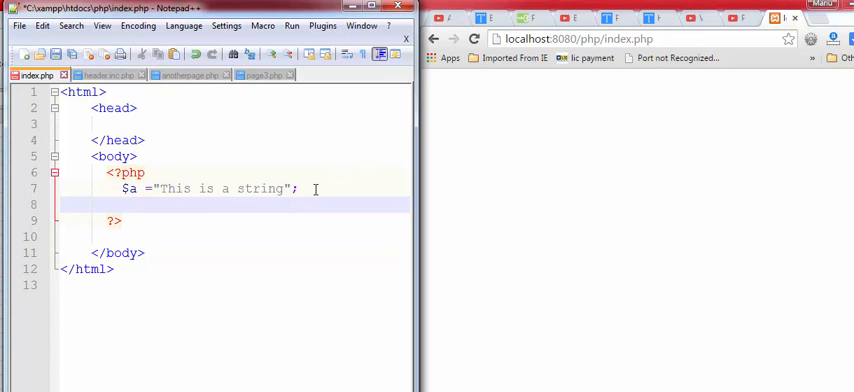
type("echo")
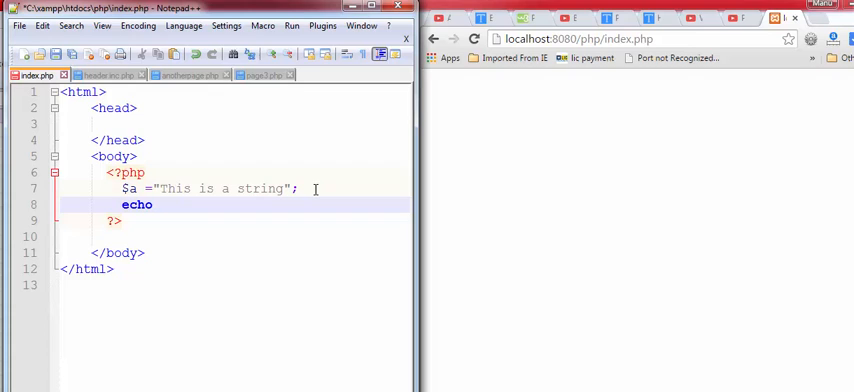
type("$")
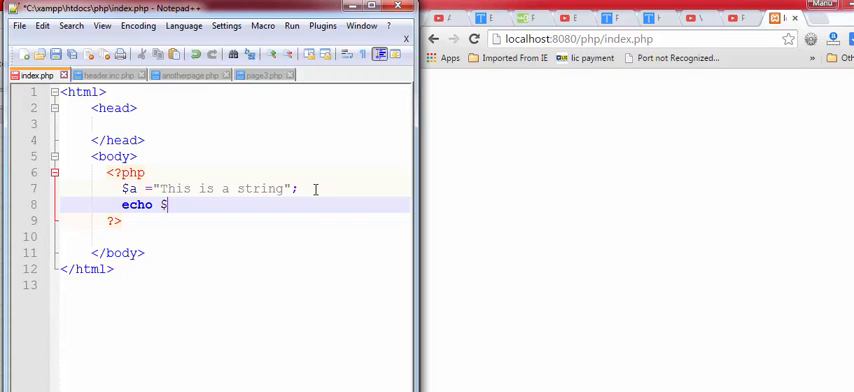
type("a;")
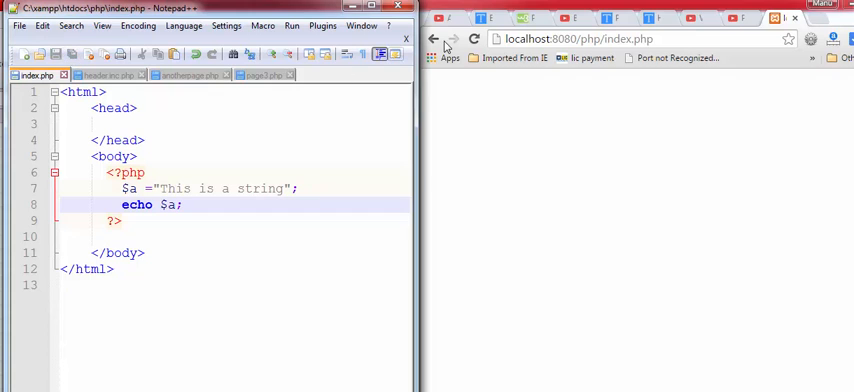
Reload localhost index.php in Chrome and select the printed "This is a string".
left_click(476, 40)
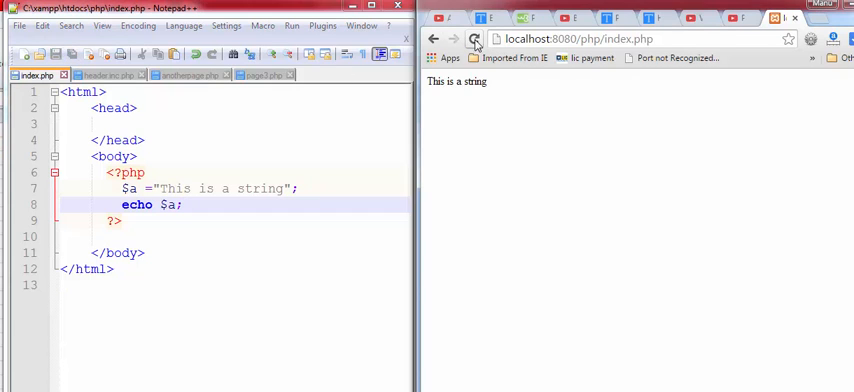
double_click(458, 82)
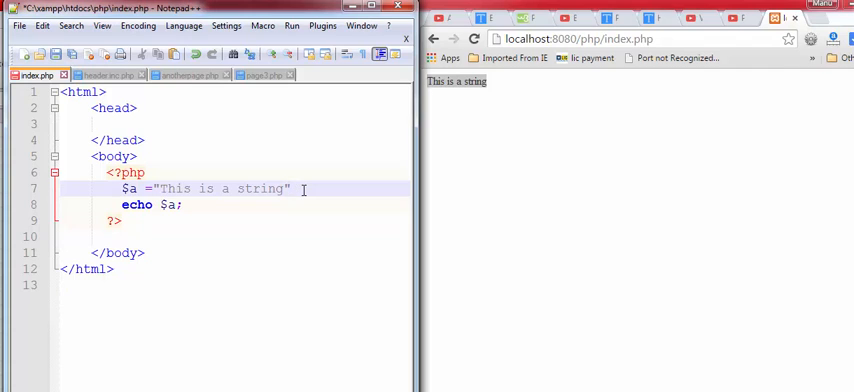
mouse_move(210, 300)
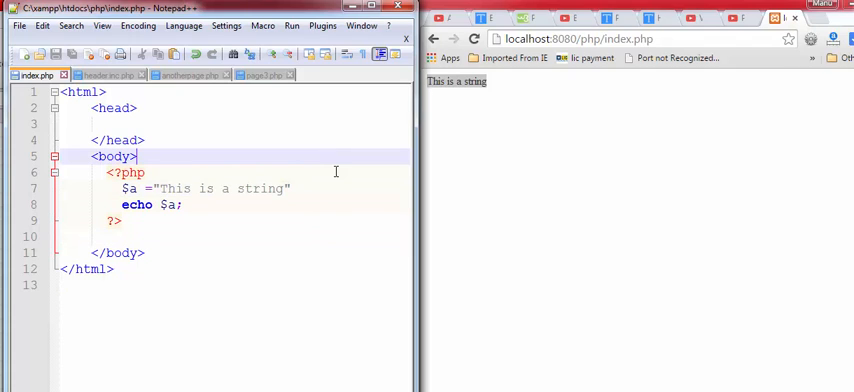
mouse_move(436, 140)
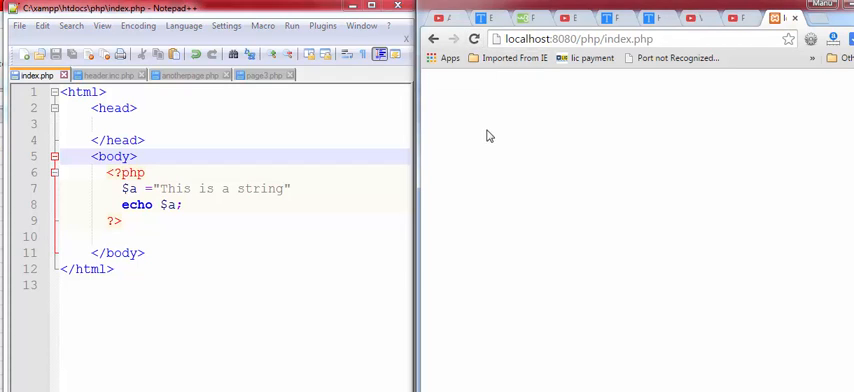
mouse_move(476, 160)
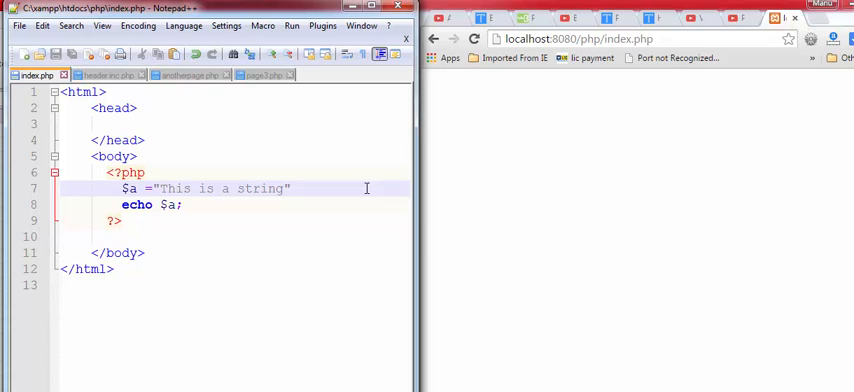
mouse_move(328, 202)
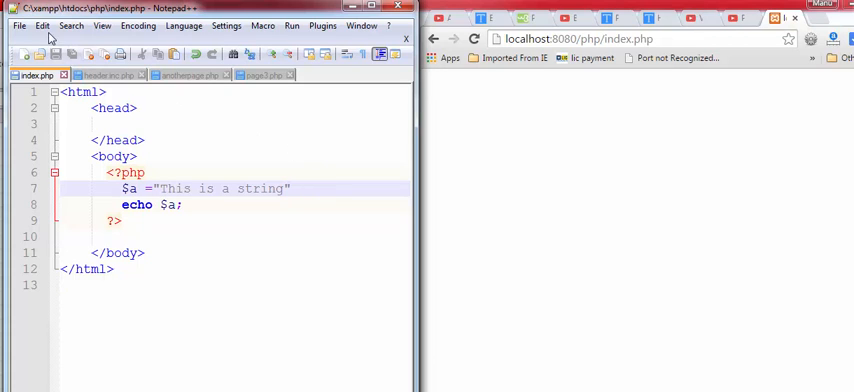
Open php.ini and search it for error_reporting.
left_click(18, 24)
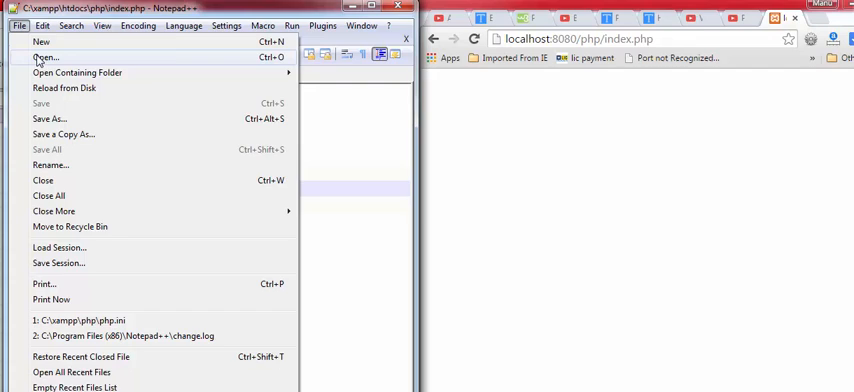
left_click(46, 56)
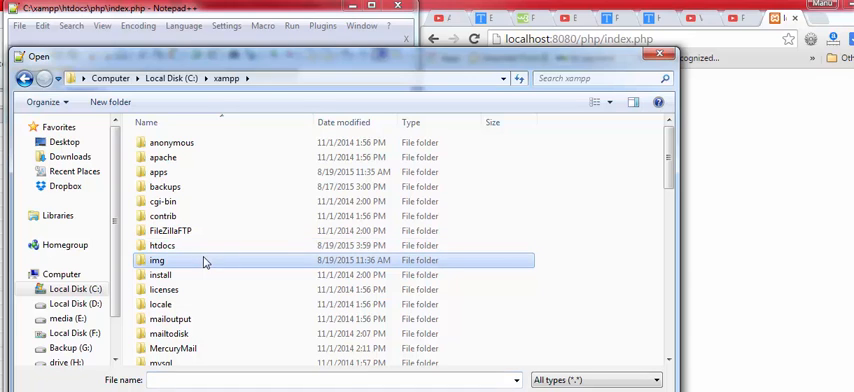
scroll("down", 3)
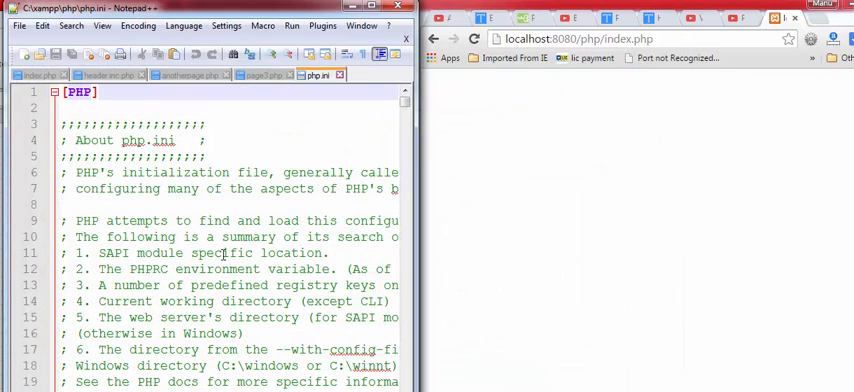
key("Ctrl+f")
type("error_reporting")
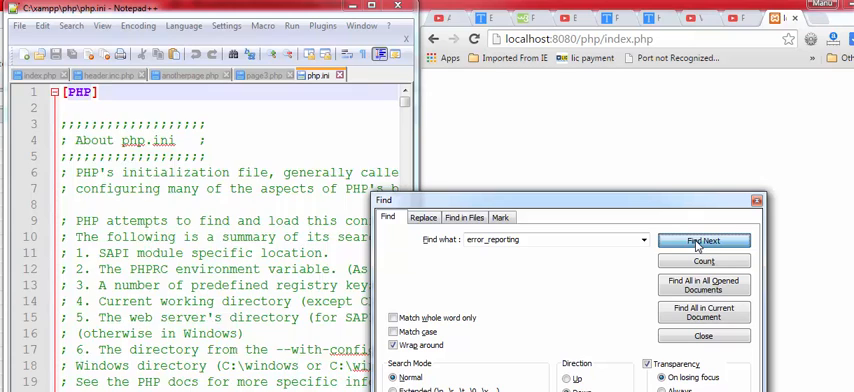
left_click(704, 240)
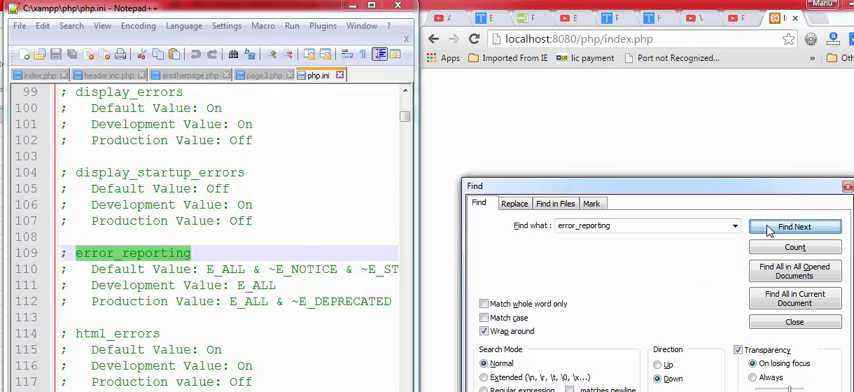
Step through matches to the active error_reporting= line near line 534.
left_click(794, 226)
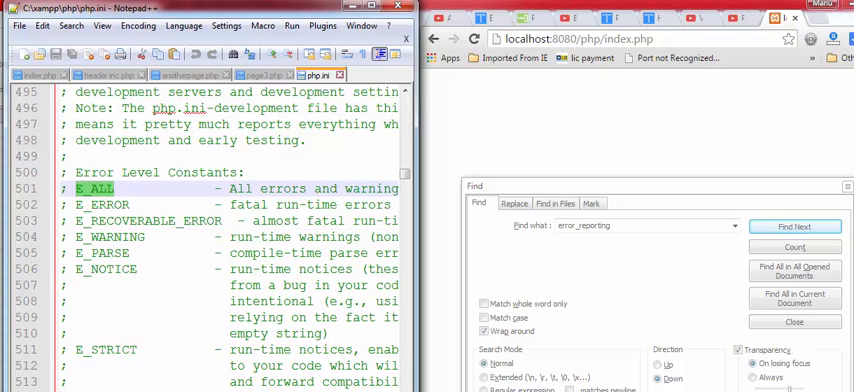
left_click(110, 188)
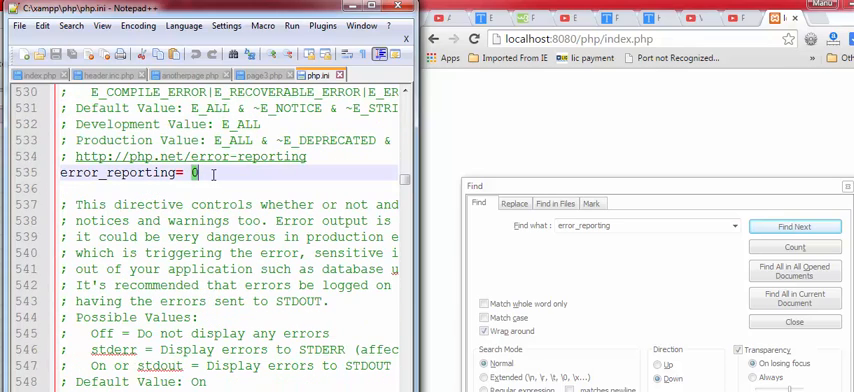
right_click(200, 174)
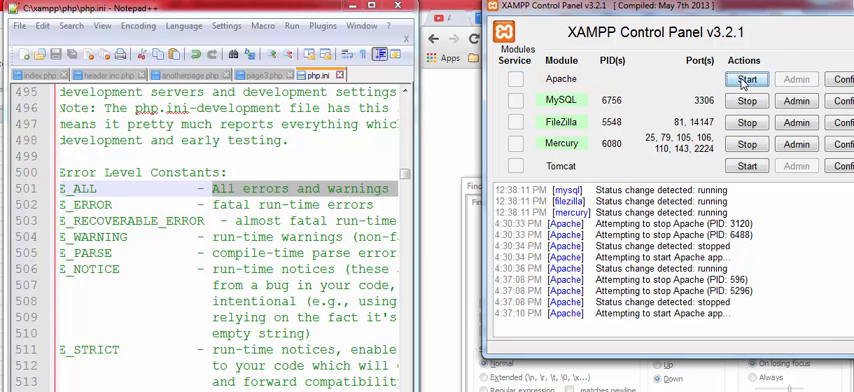
Restart Apache in XAMPP Control Panel so php.ini is reloaded.
left_click(748, 80)
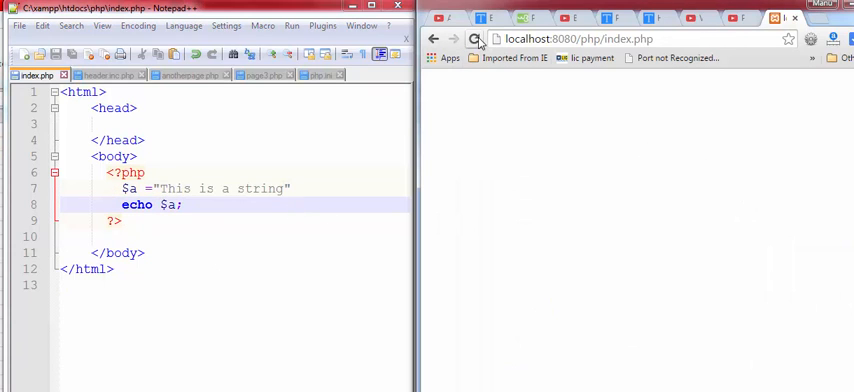
Restore the semicolon after "This is a string" on line 7 and save index.php.
left_click(454, 40)
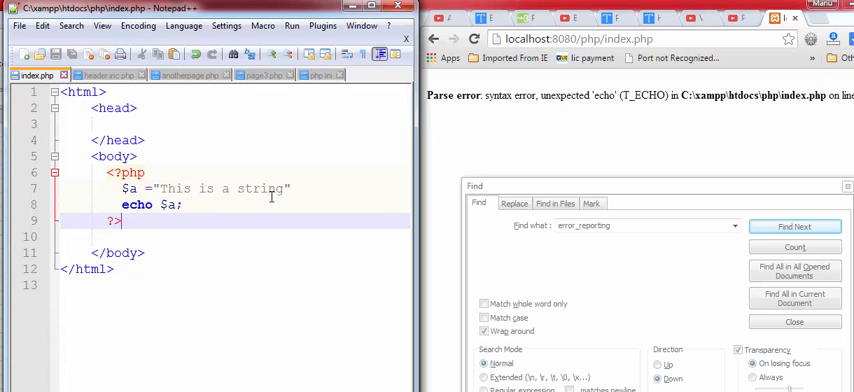
mouse_move(816, 136)
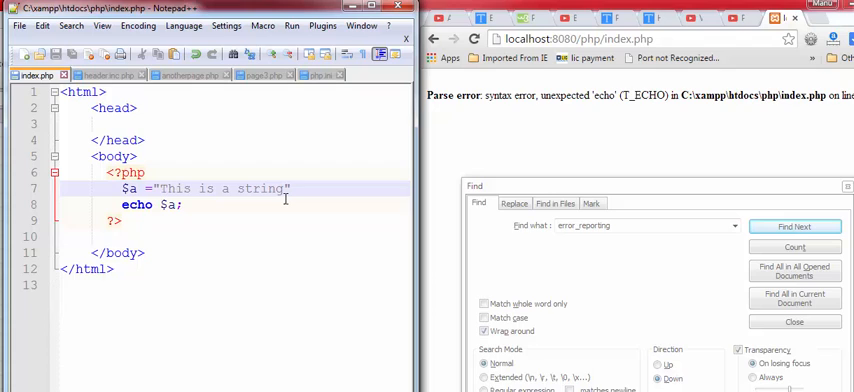
type(";")
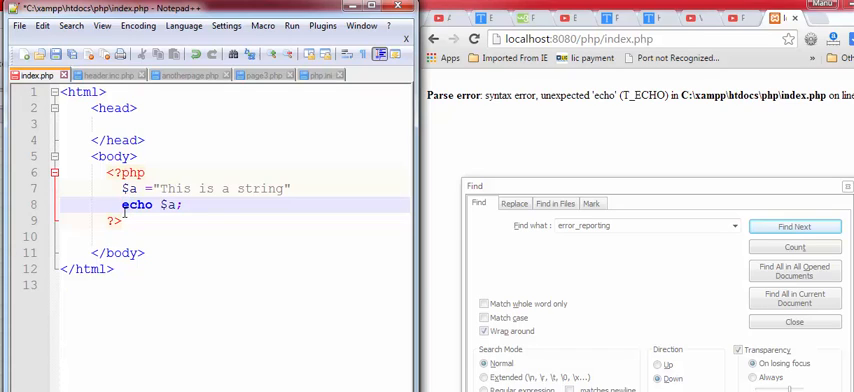
type(";")
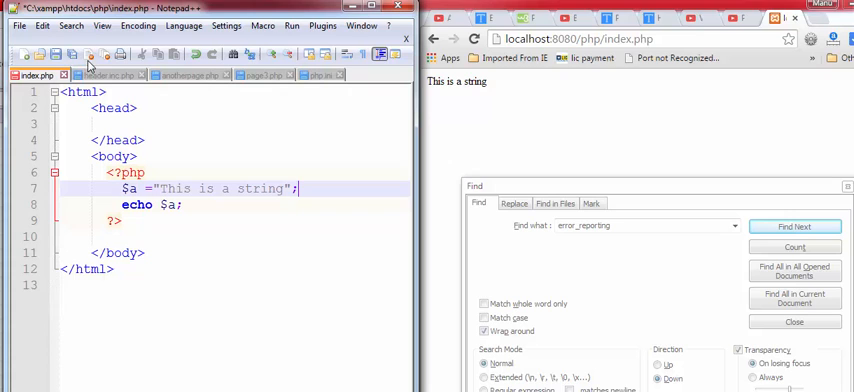
left_click(316, 76)
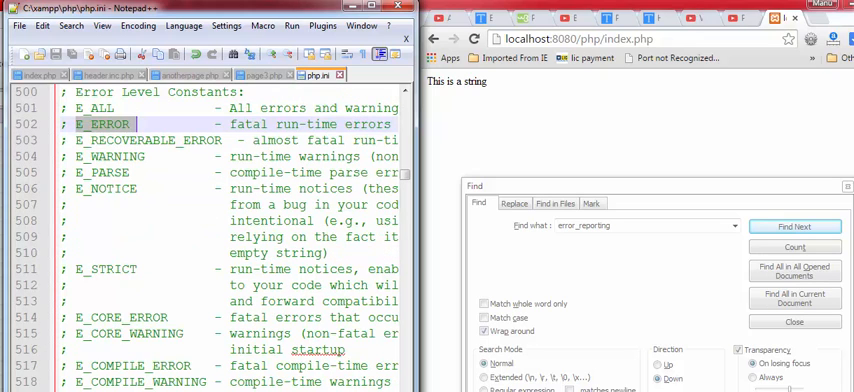
Review php.ini's Error Level Constants, selecting E_DEPRECATED, while setting error_reporting to E_ALL.
scroll("up", 3)
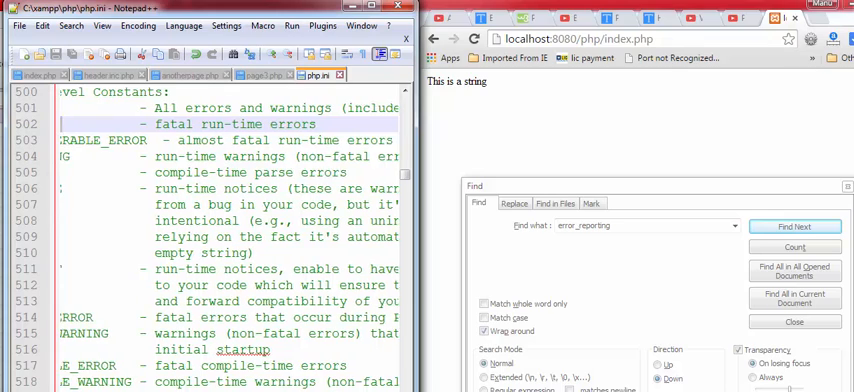
scroll("down", 3)
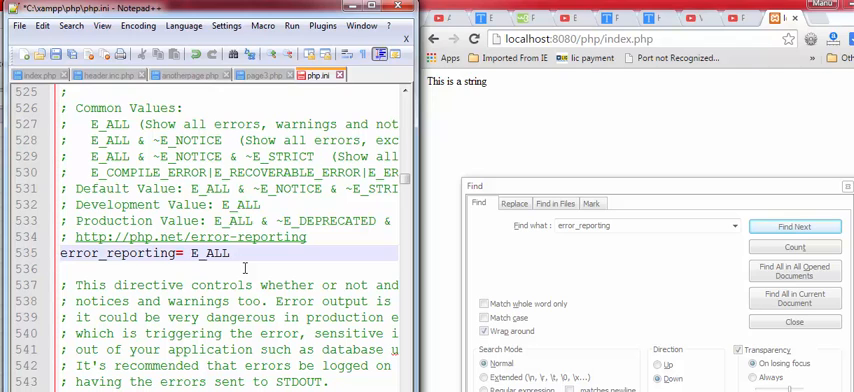
type("&")
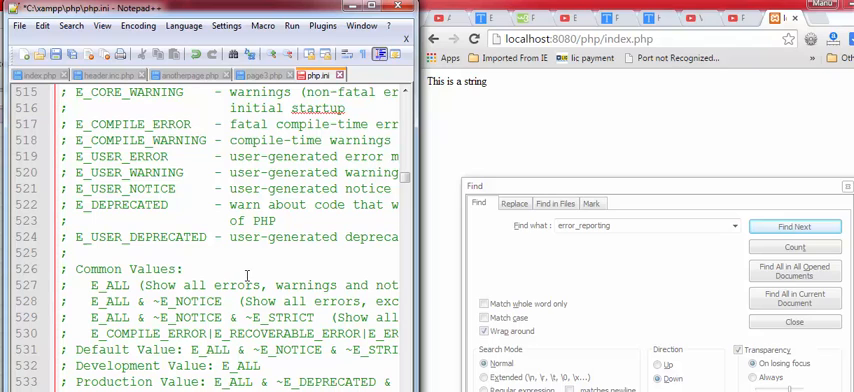
double_click(128, 204)
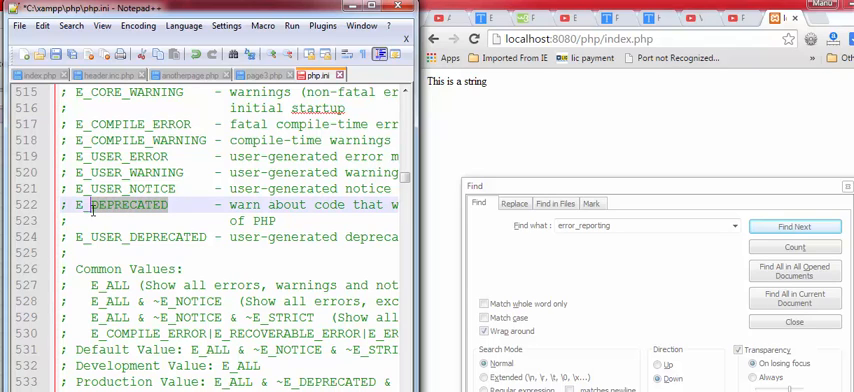
left_click(792, 226)
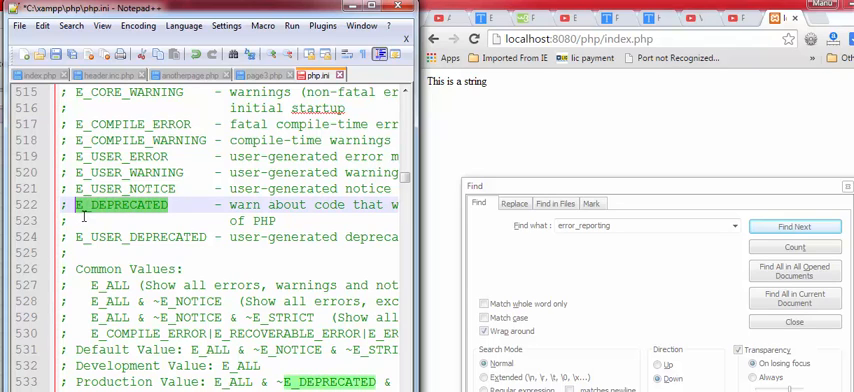
right_click(110, 204)
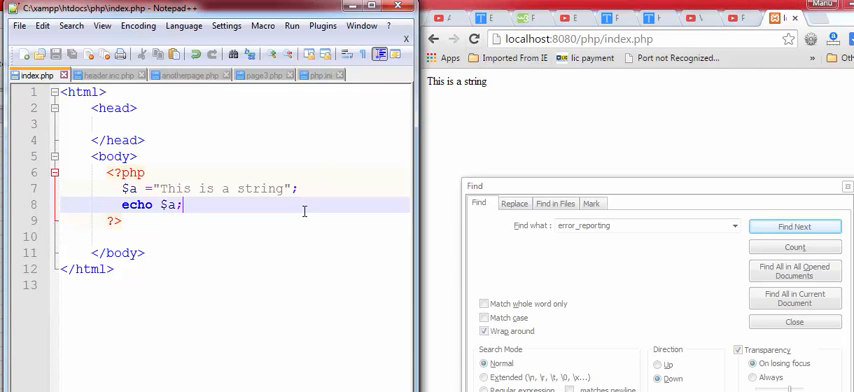
Remove line 7's semicolon to trigger the unexpected-echo parse error, copy it, then retype the semicolon.
left_click(304, 188)
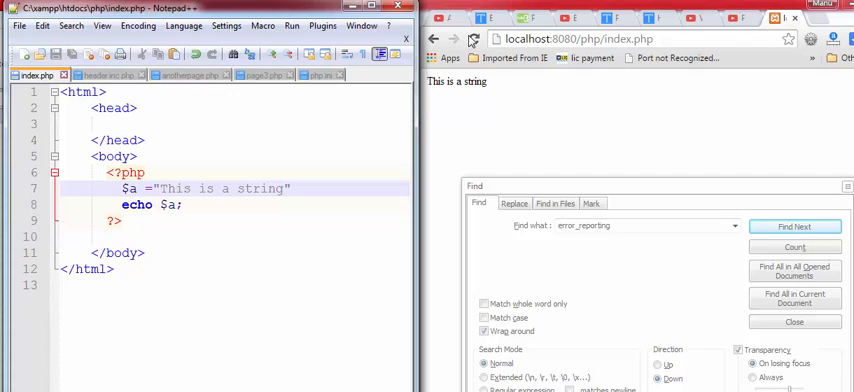
left_click(474, 40)
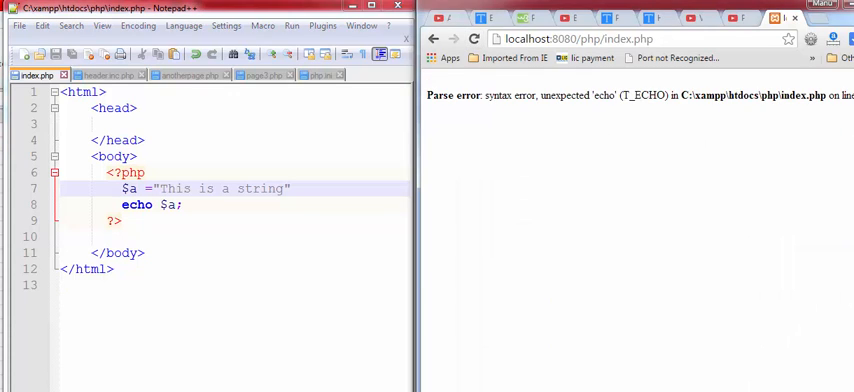
left_click_drag(482, 96, 852, 96)
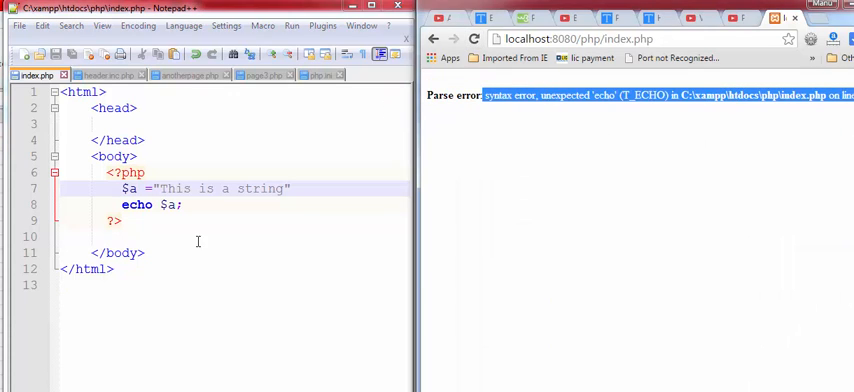
key("Ctrl+f")
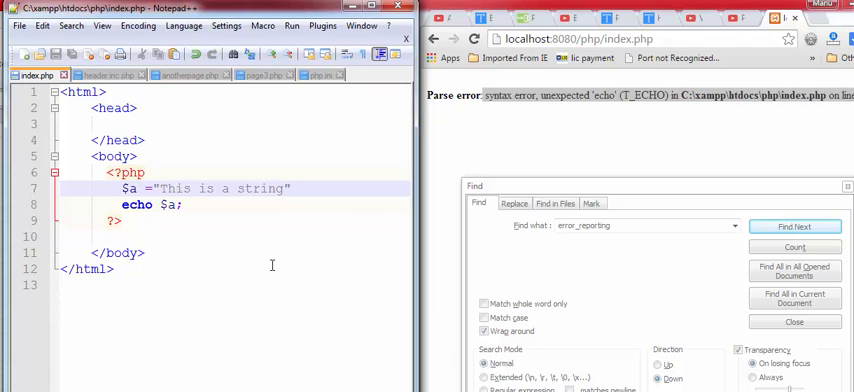
type(";")
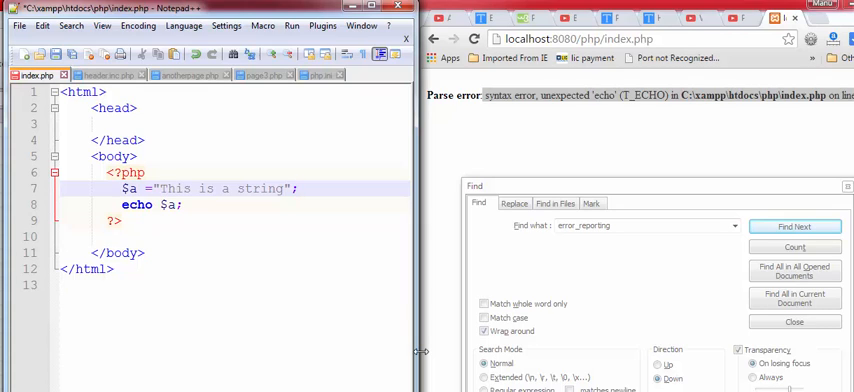
left_click(300, 188)
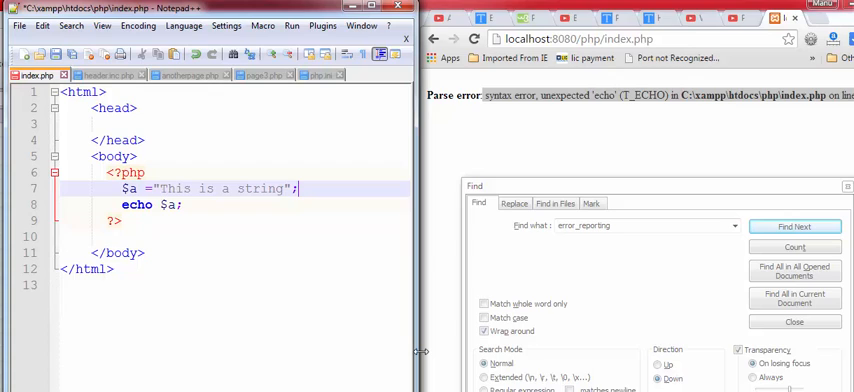